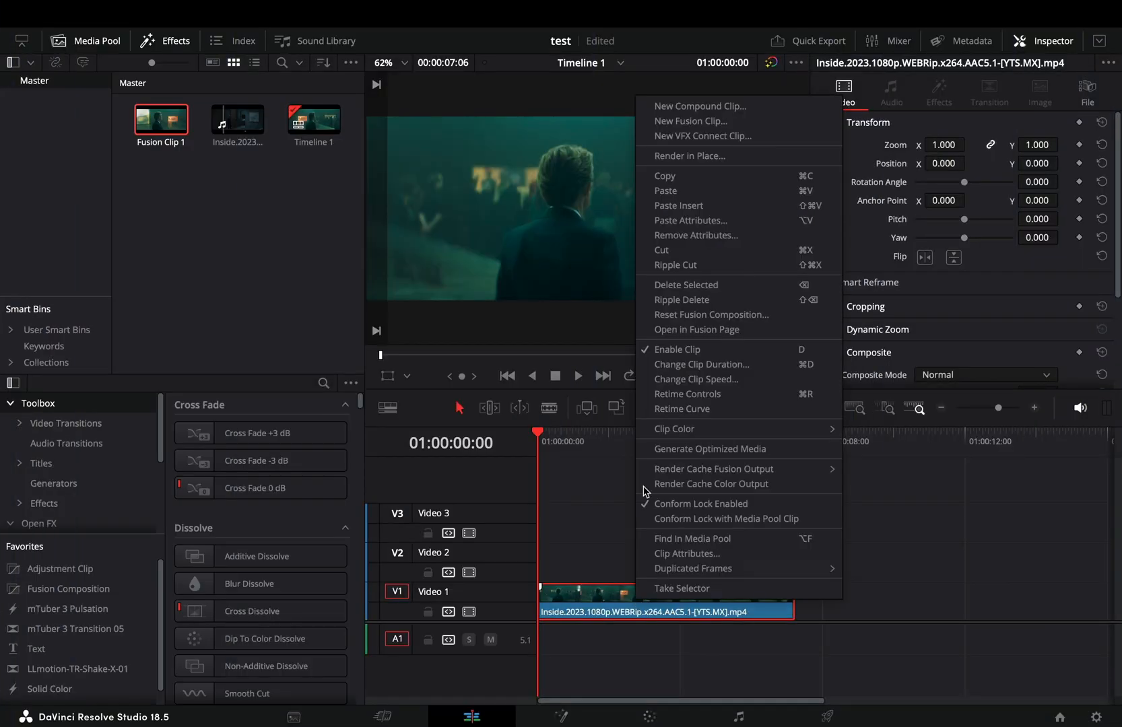
Open the clip in the Fusion page and add a Magic Mask fed by MediaIn1.
click(697, 328)
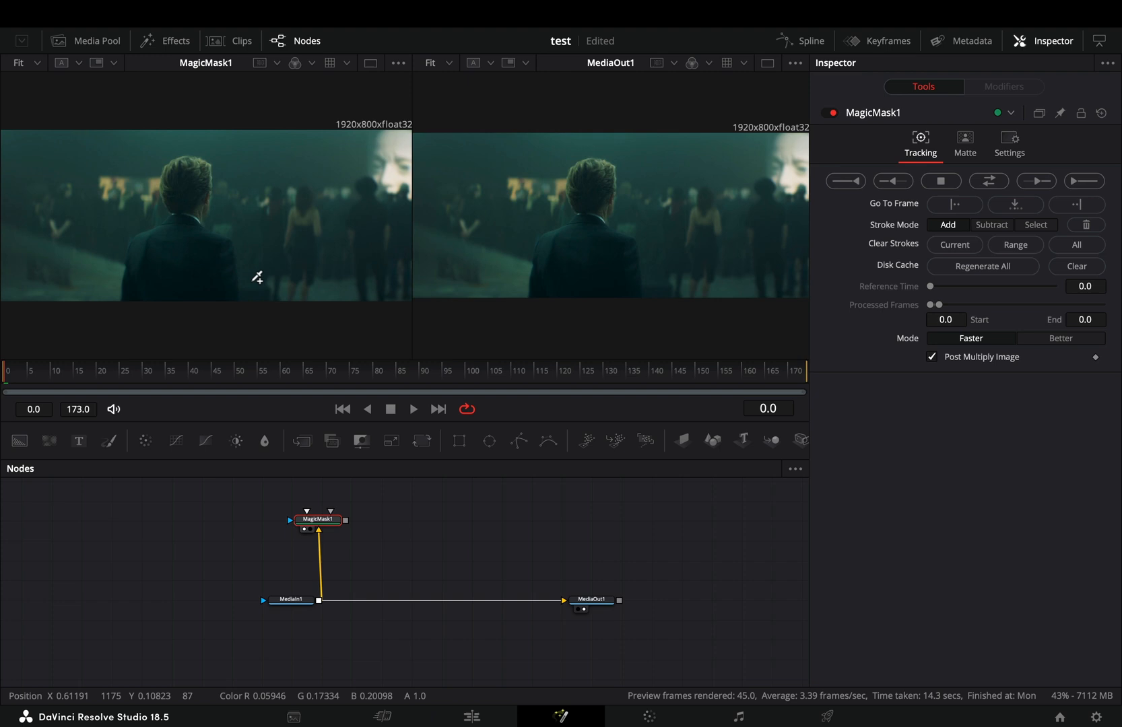
Stroke the man as the mask subject, set Mode to Better and start Track Forward.
click(1061, 338)
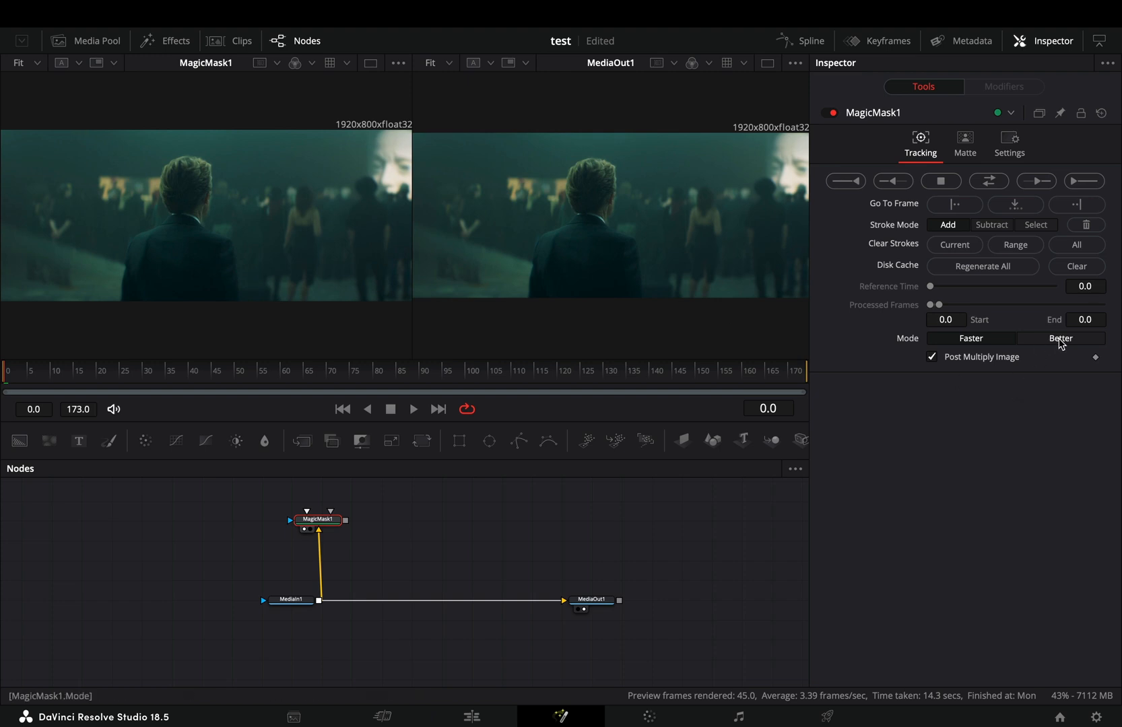
click(1061, 337)
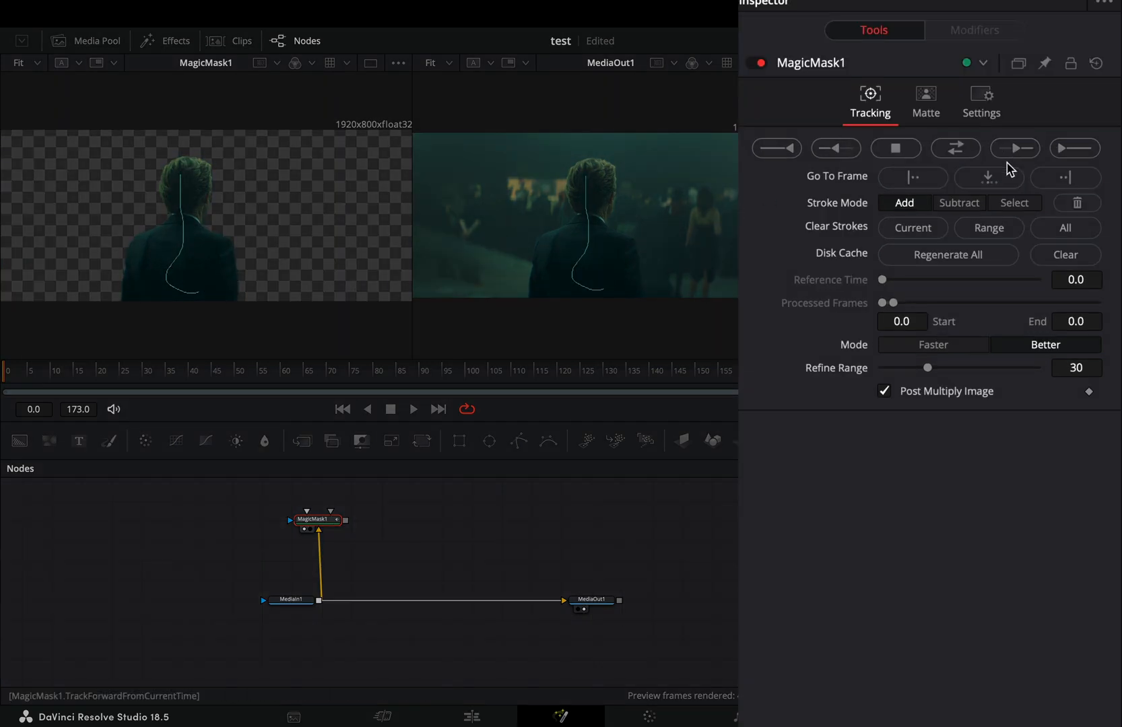
click(1073, 148)
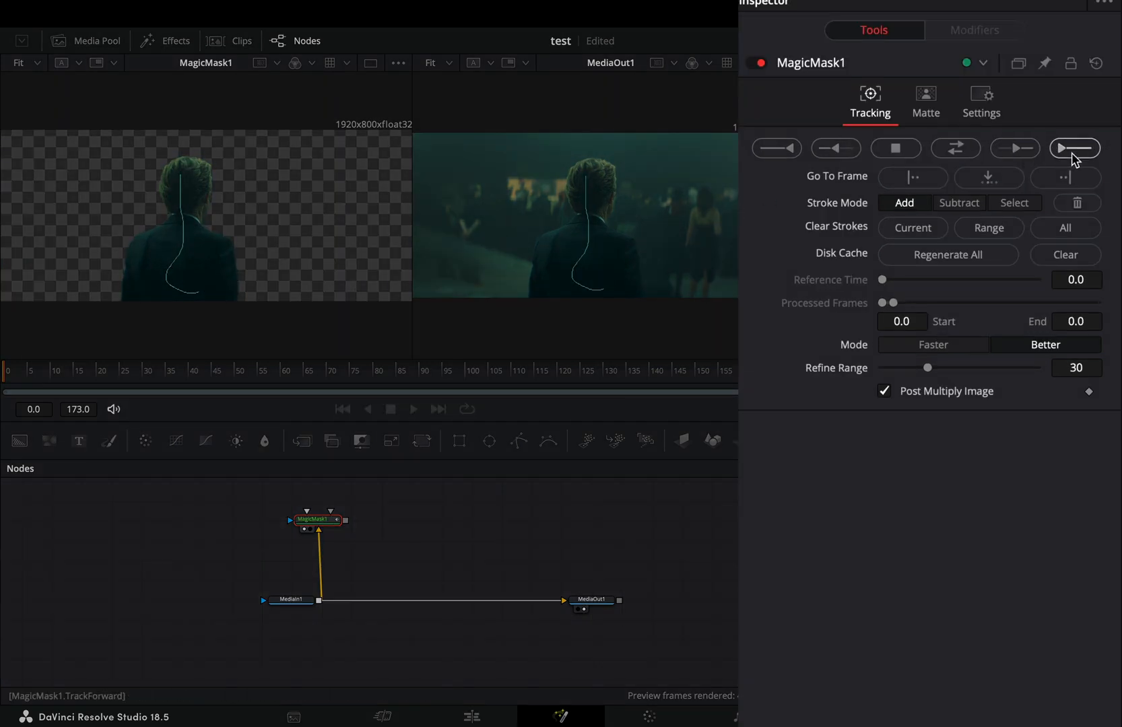
Add a Sine Dent on the background and merge MagicMask1 over it as foreground.
click(1073, 148)
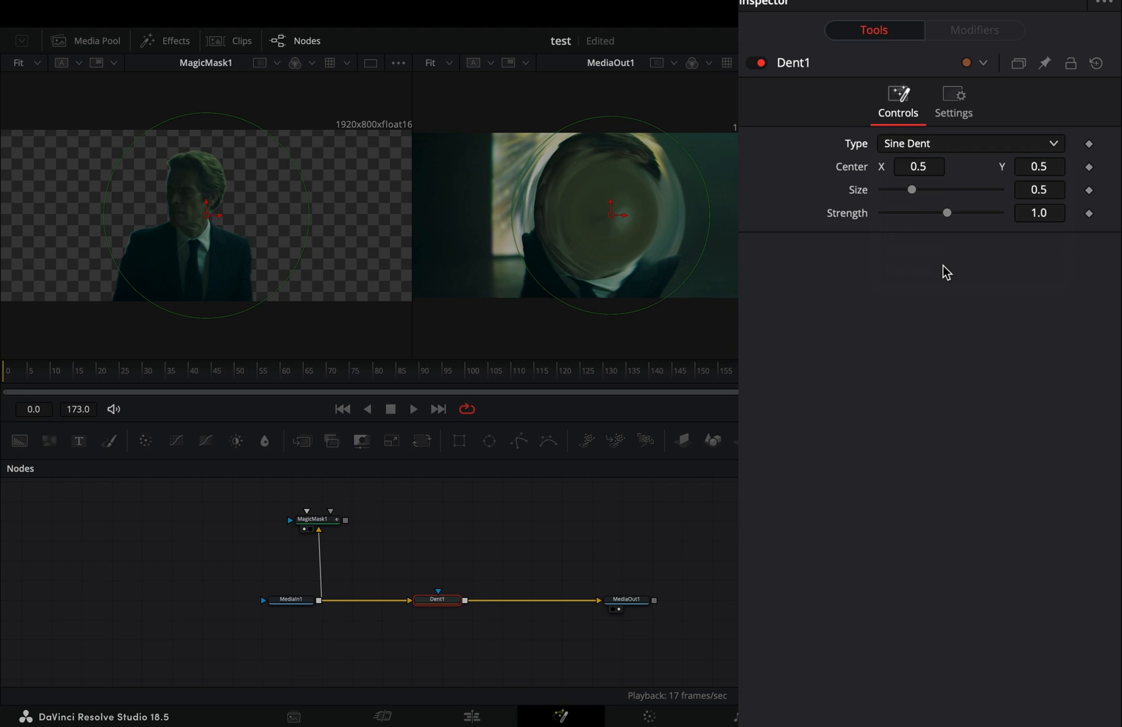
drag(910, 190, 980, 189)
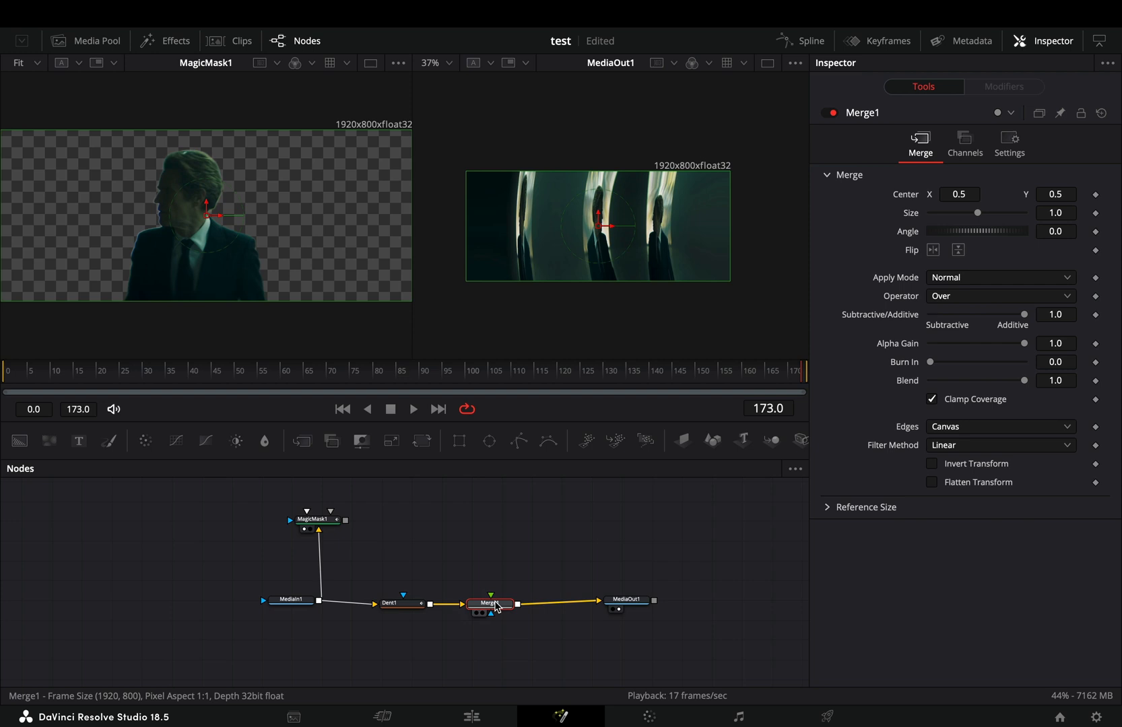
drag(346, 518, 490, 600)
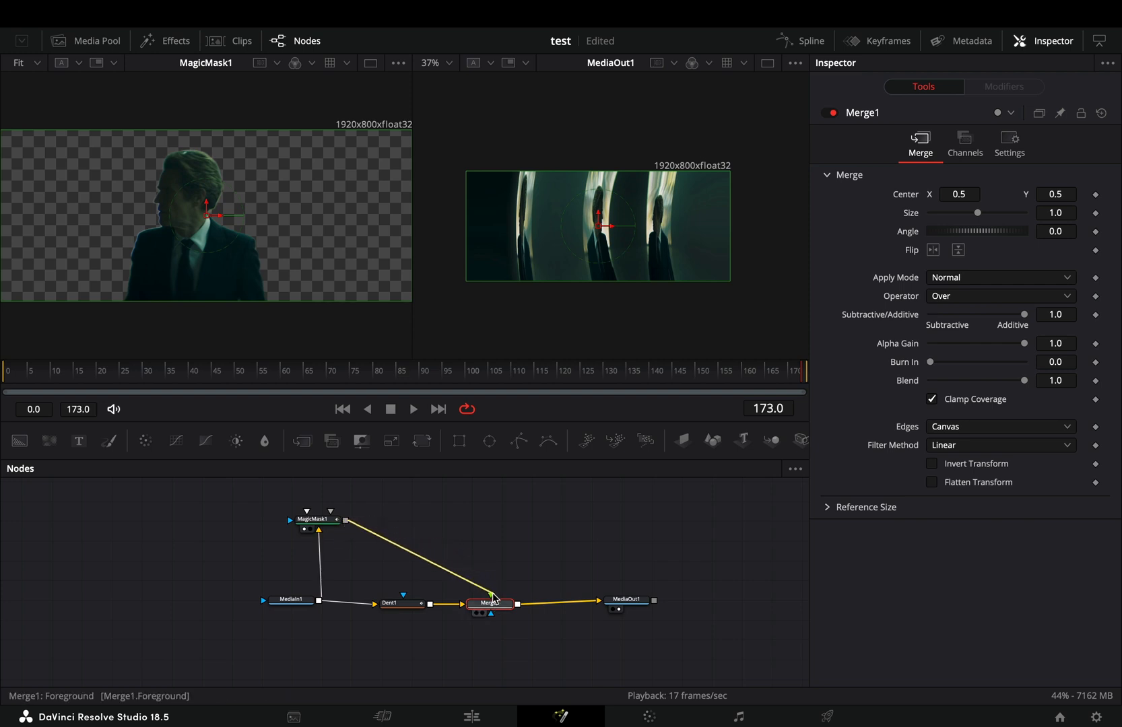
click(389, 603)
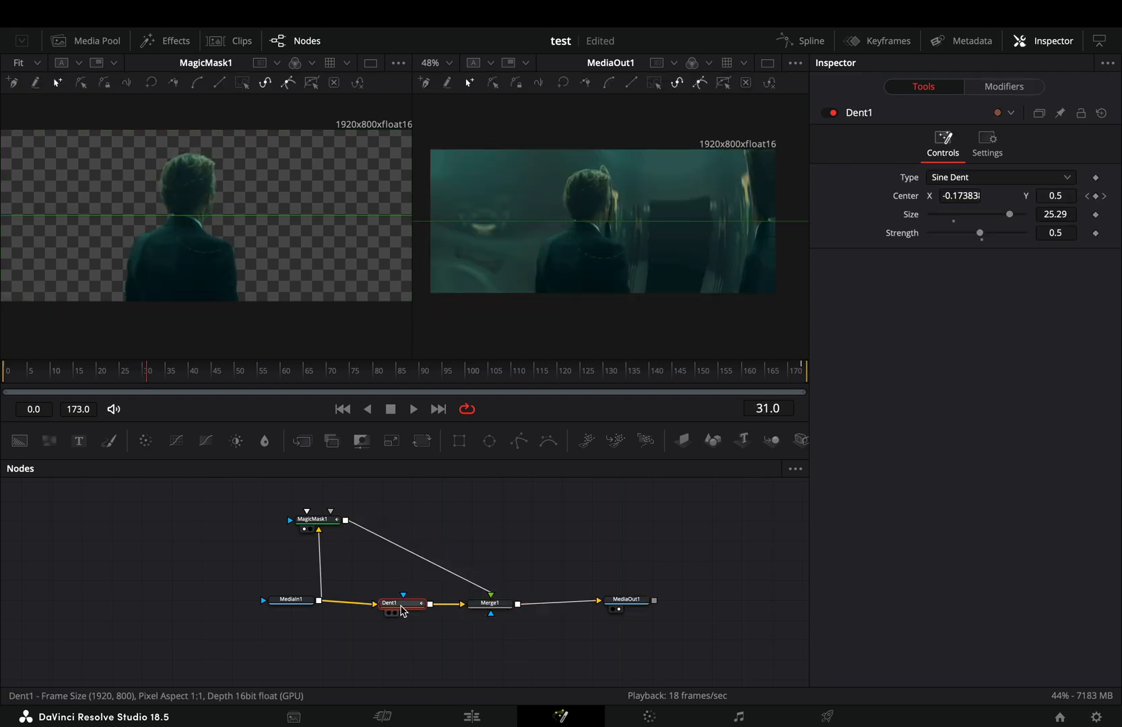